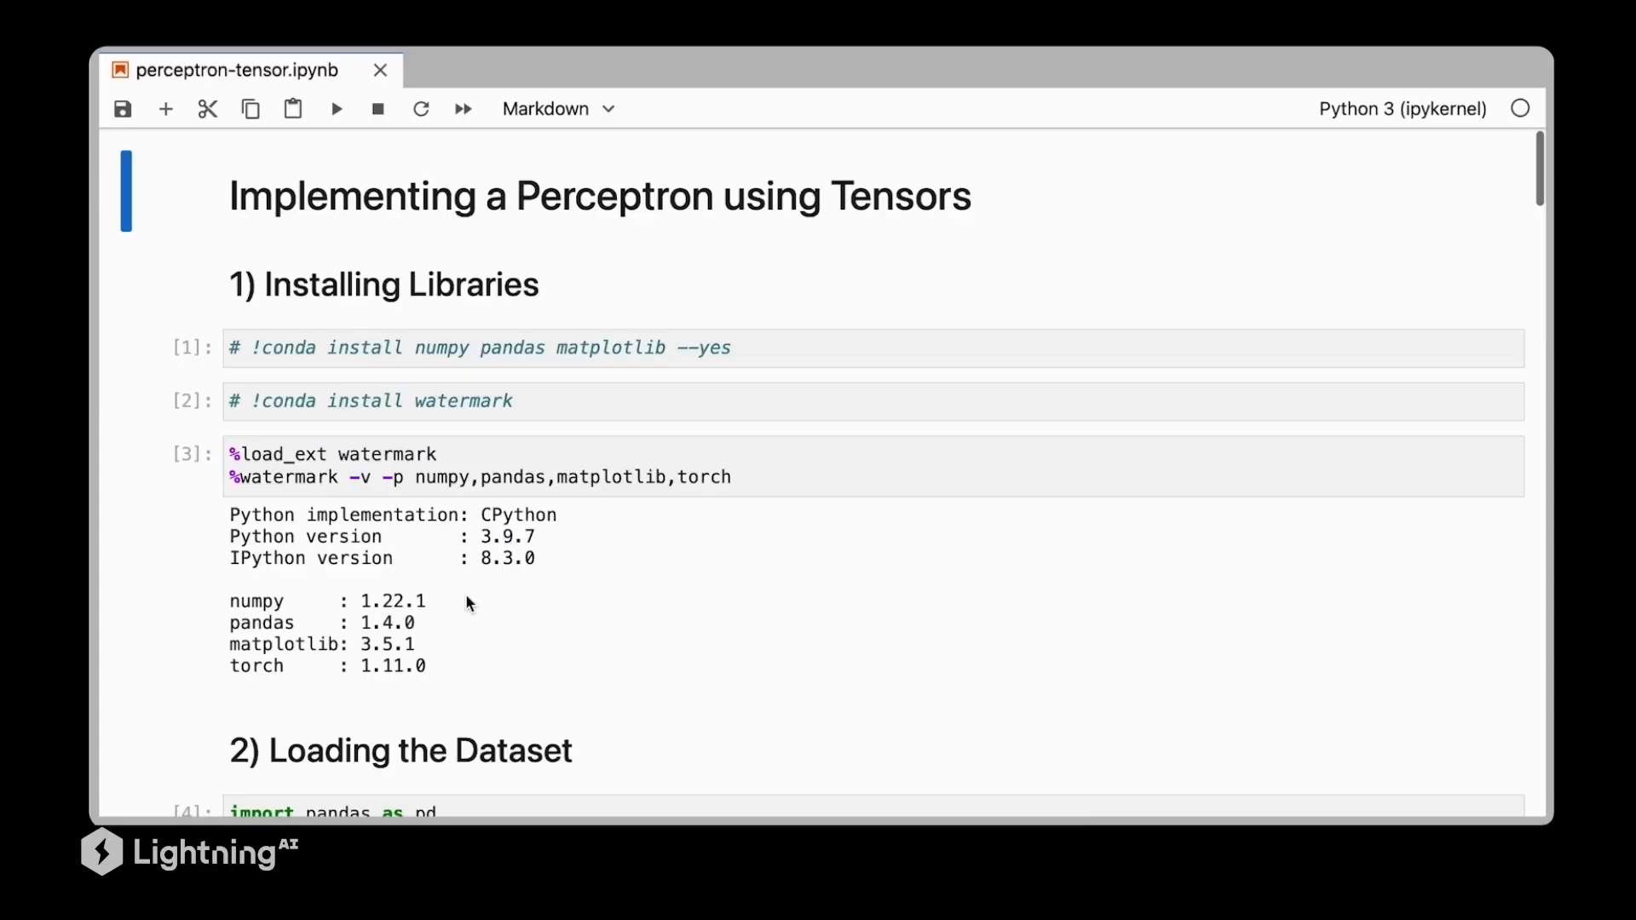
Insert a code cell after the conda install cells and start it with "!pip"
scroll(down, 3)
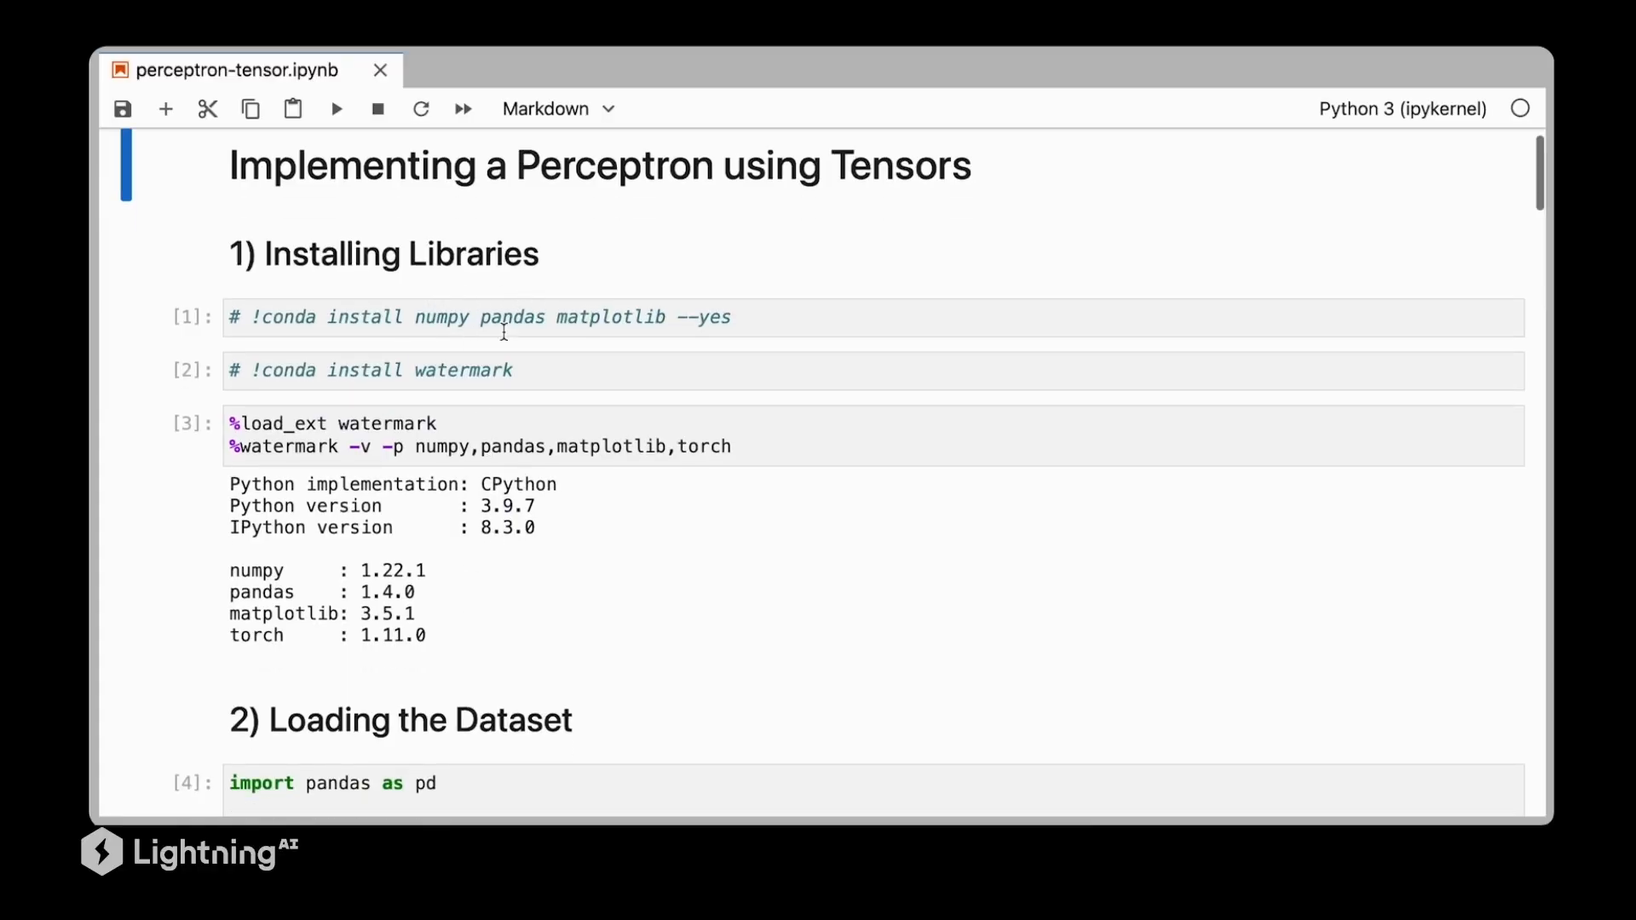
click(166, 109)
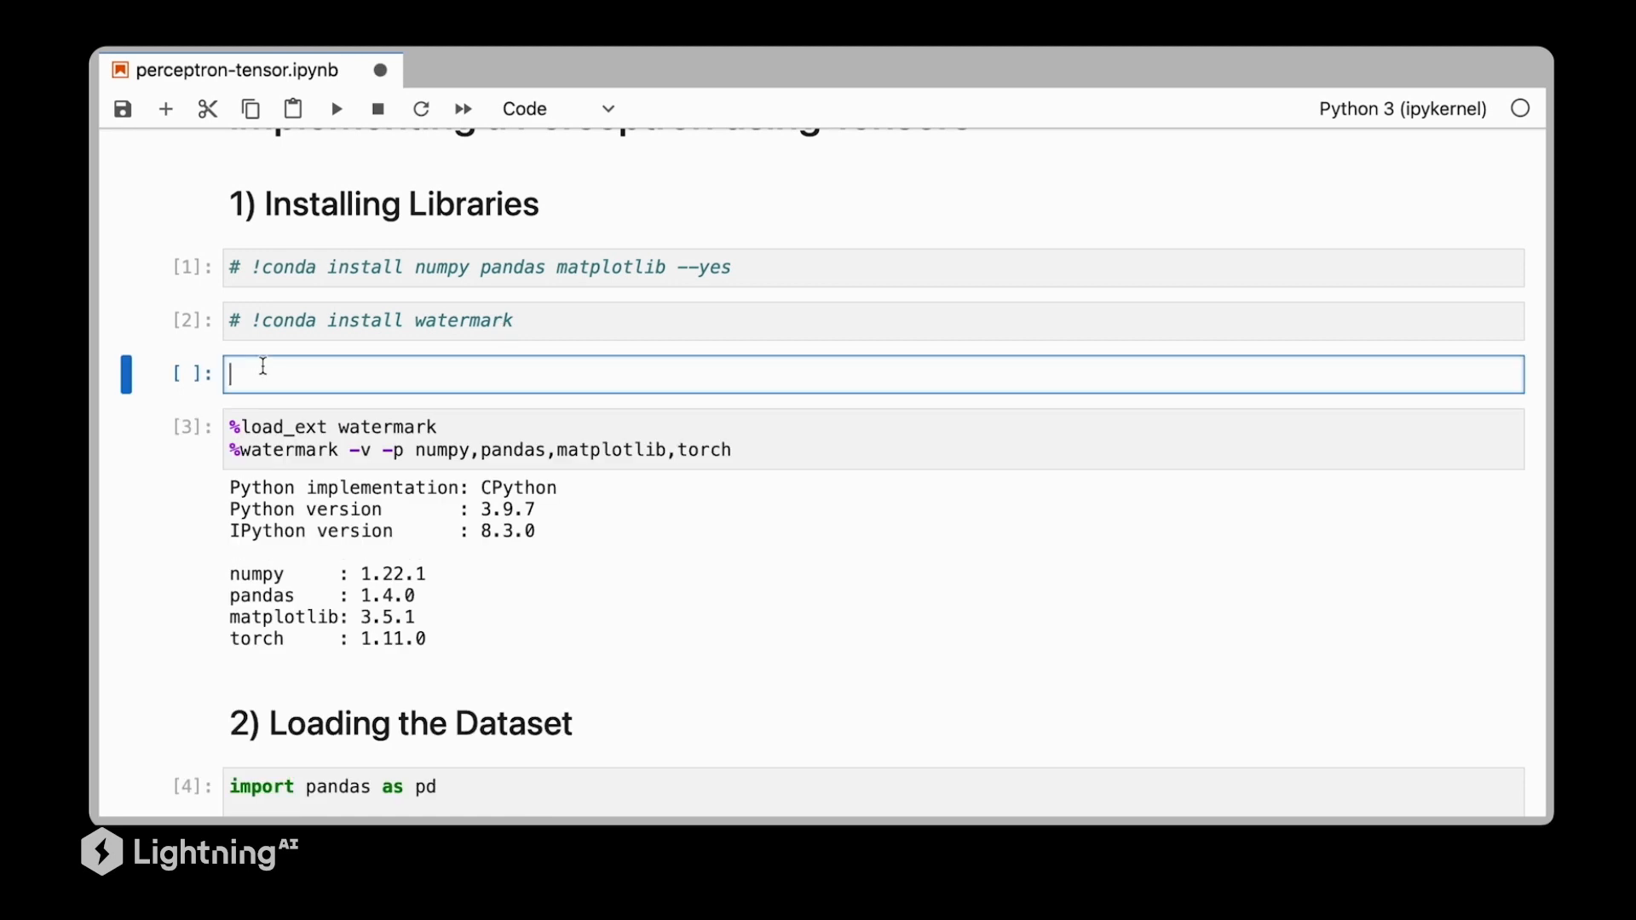
text(!pip)
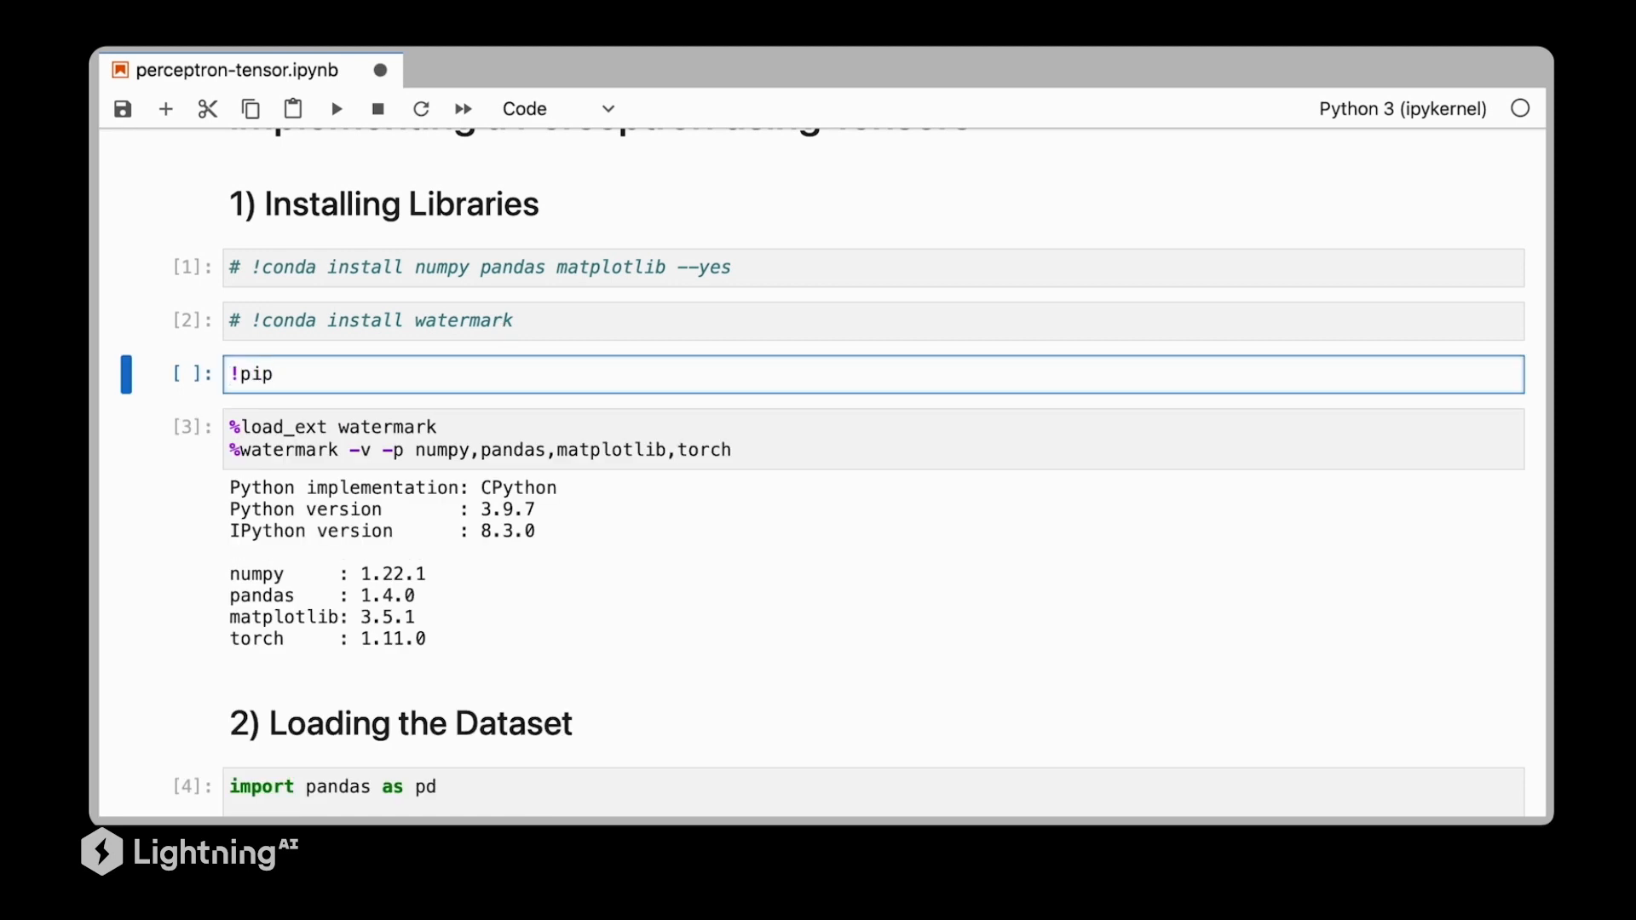